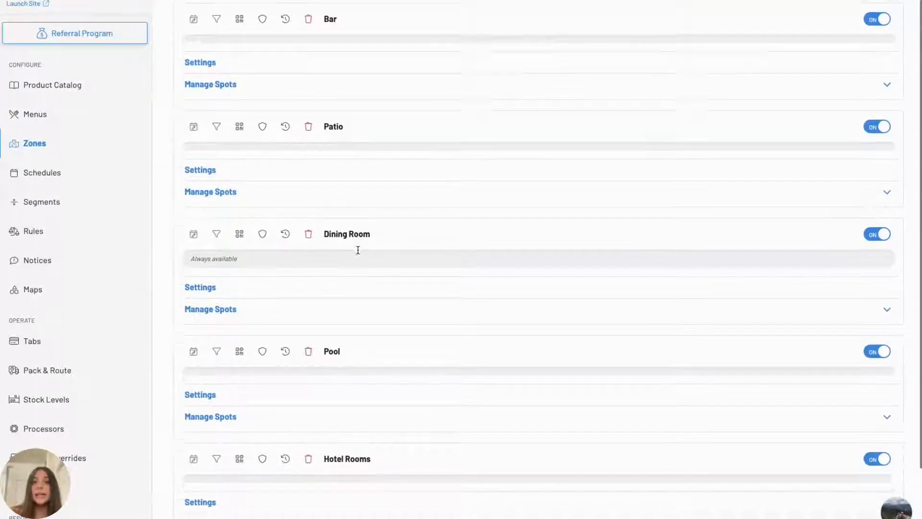
Step: Scroll through the Zones page to review the configured spots
scroll(down, 3)
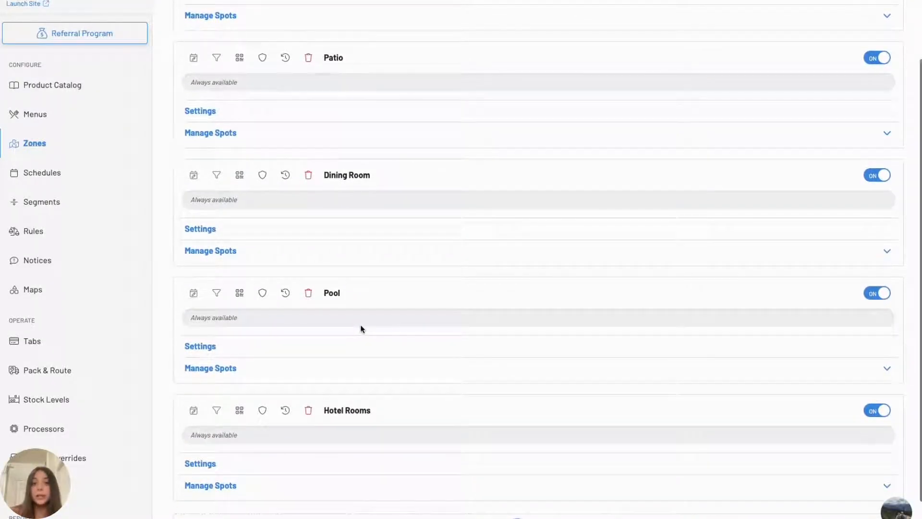
scroll(down, 3)
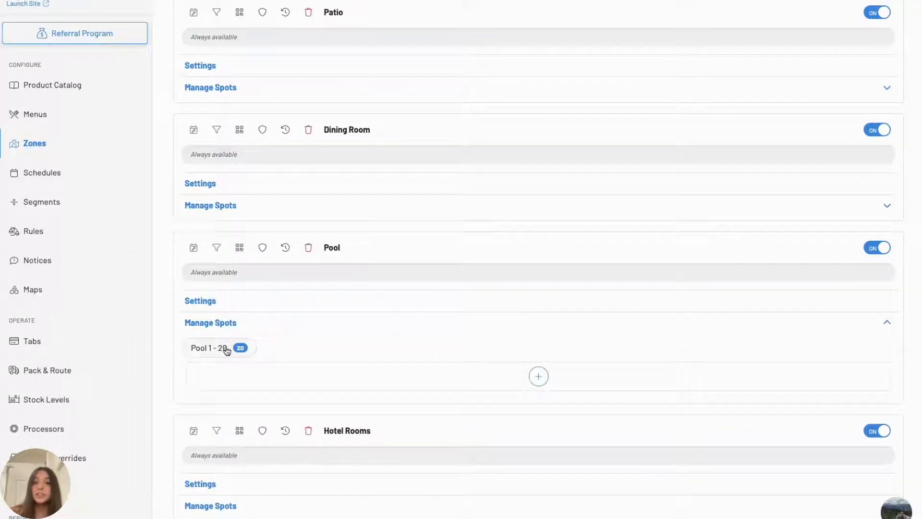
scroll(down, 3)
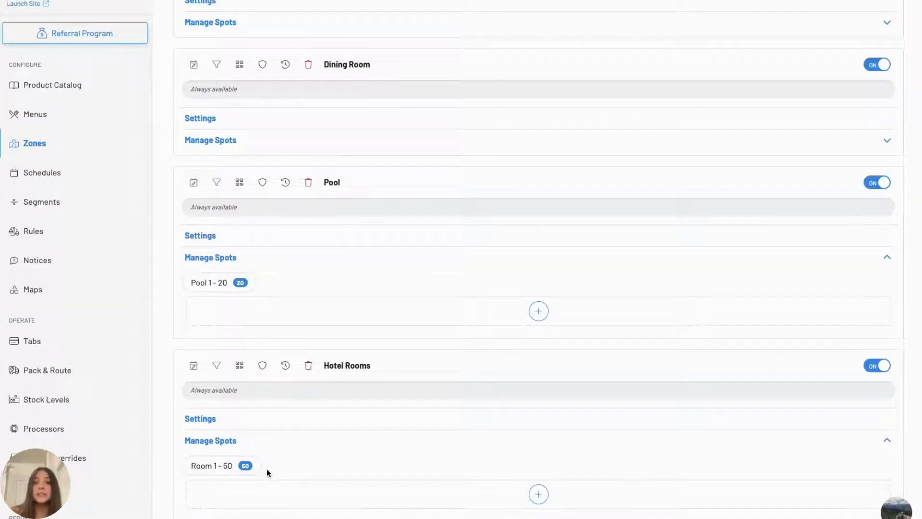
scroll(down, 3)
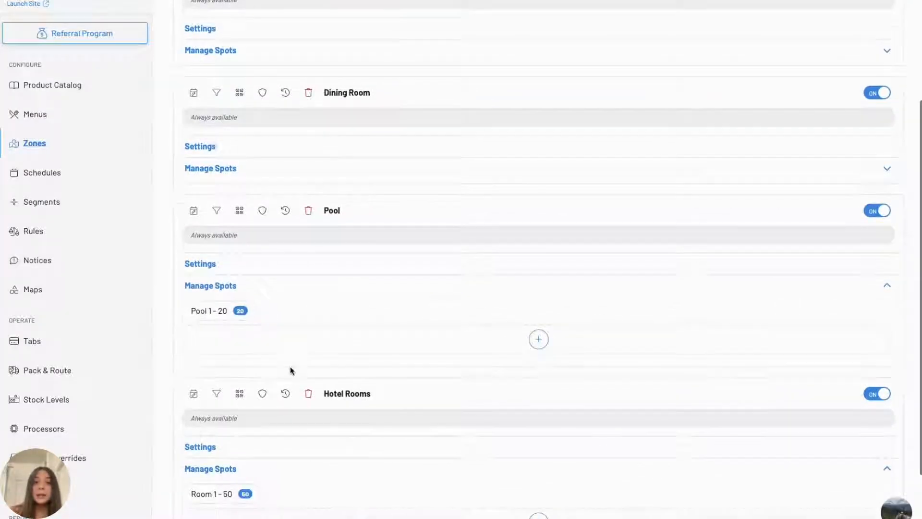
scroll(up, 3)
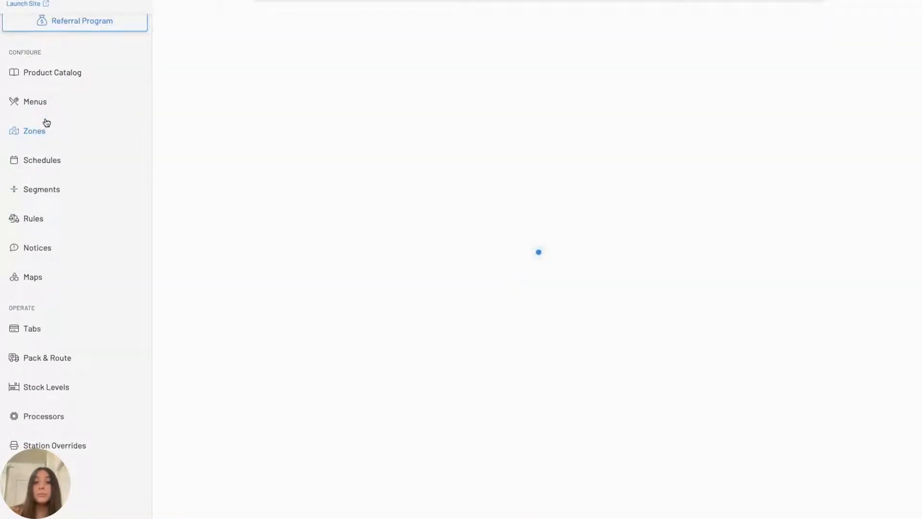
Step: Open the Food menu's zone availability, skipping the schedule, showing Bar, Patio, Dining Room, Pool, Hotel Rooms enabled
click(34, 101)
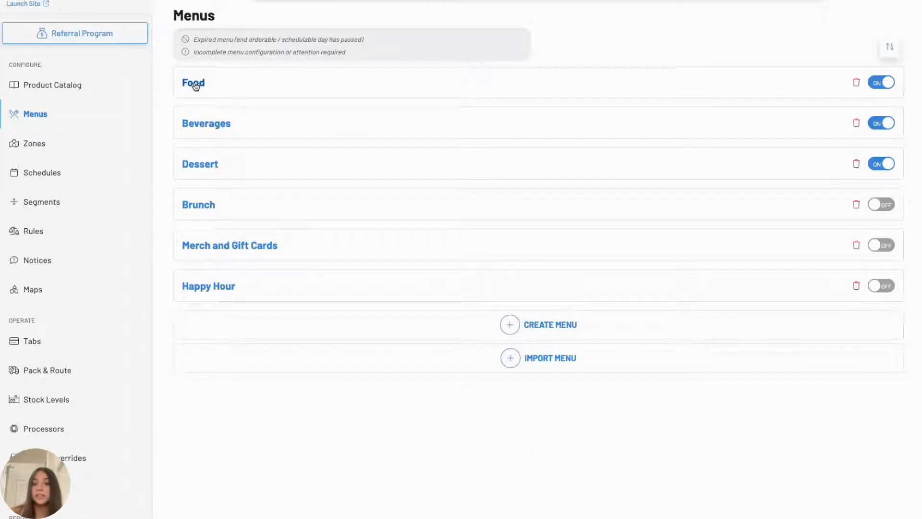
click(193, 83)
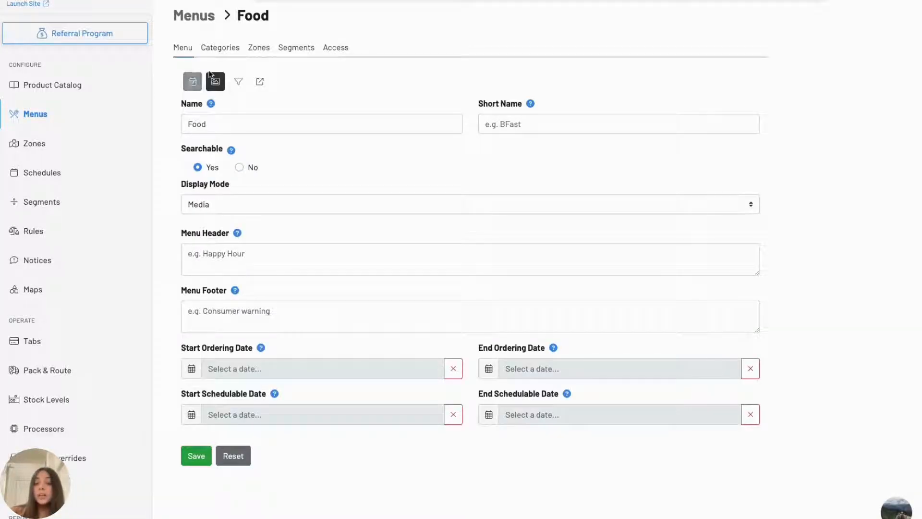
click(191, 81)
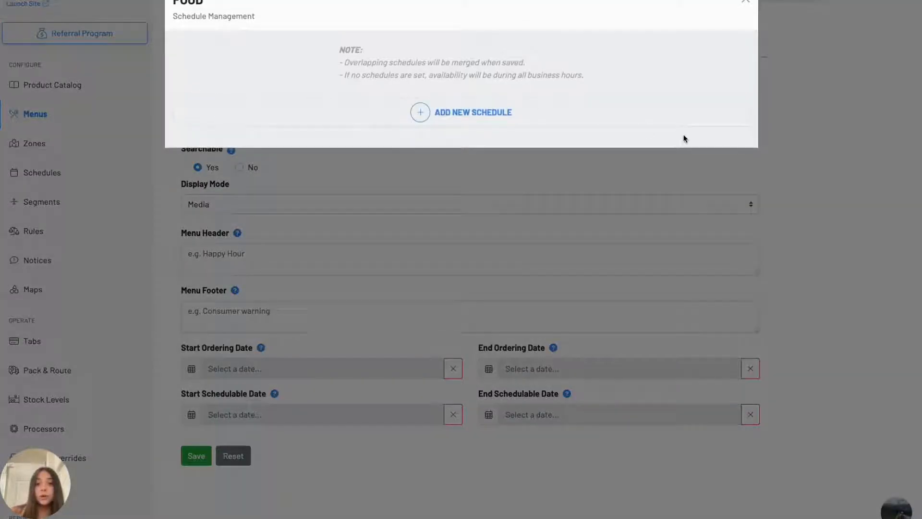
click(745, 1)
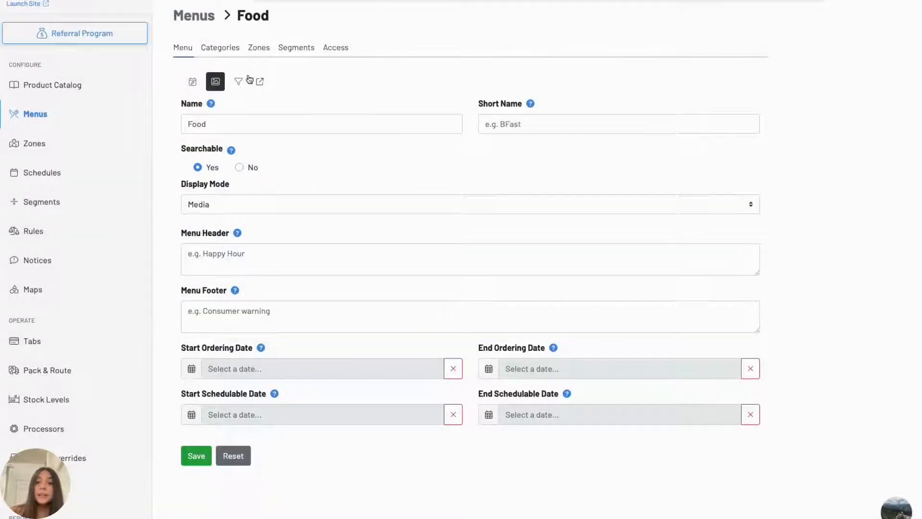
click(257, 48)
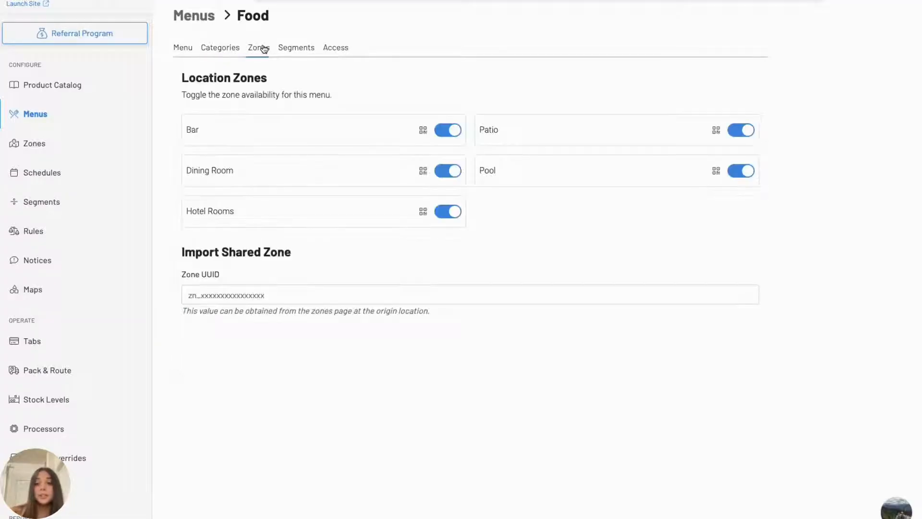